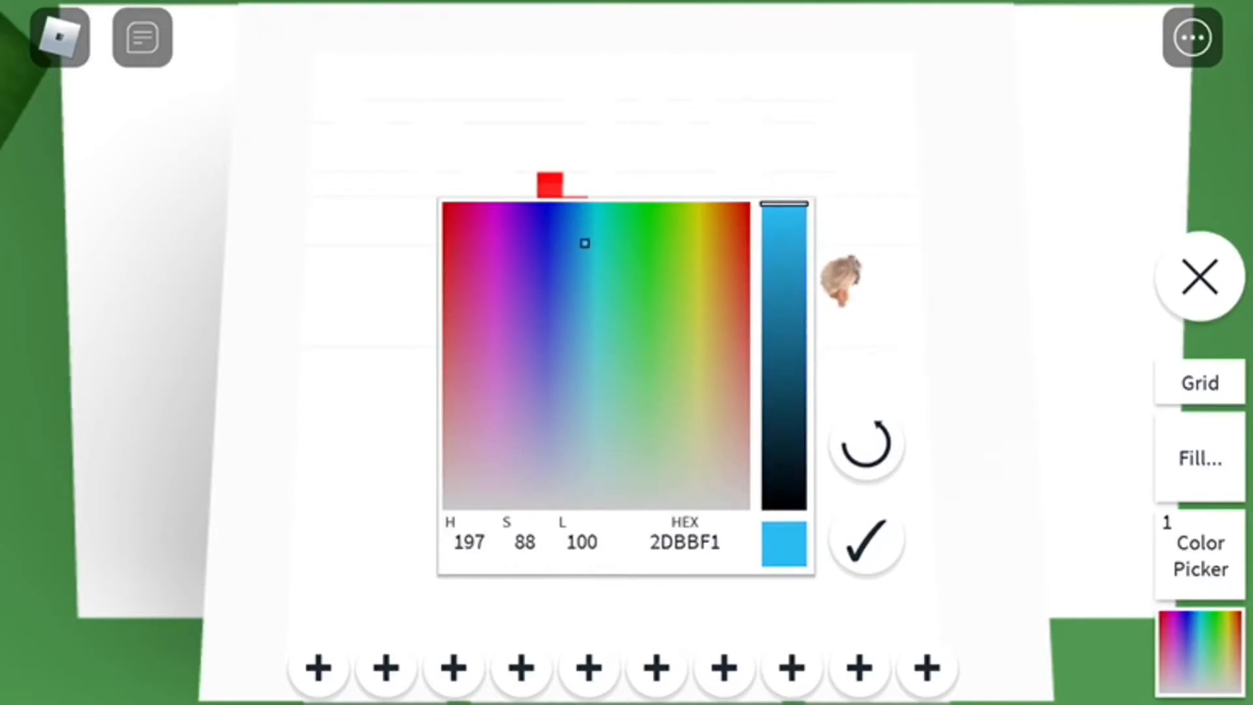
Fill the whole canvas sky blue and cancel the Buy Robux prompt
left_click(865, 537)
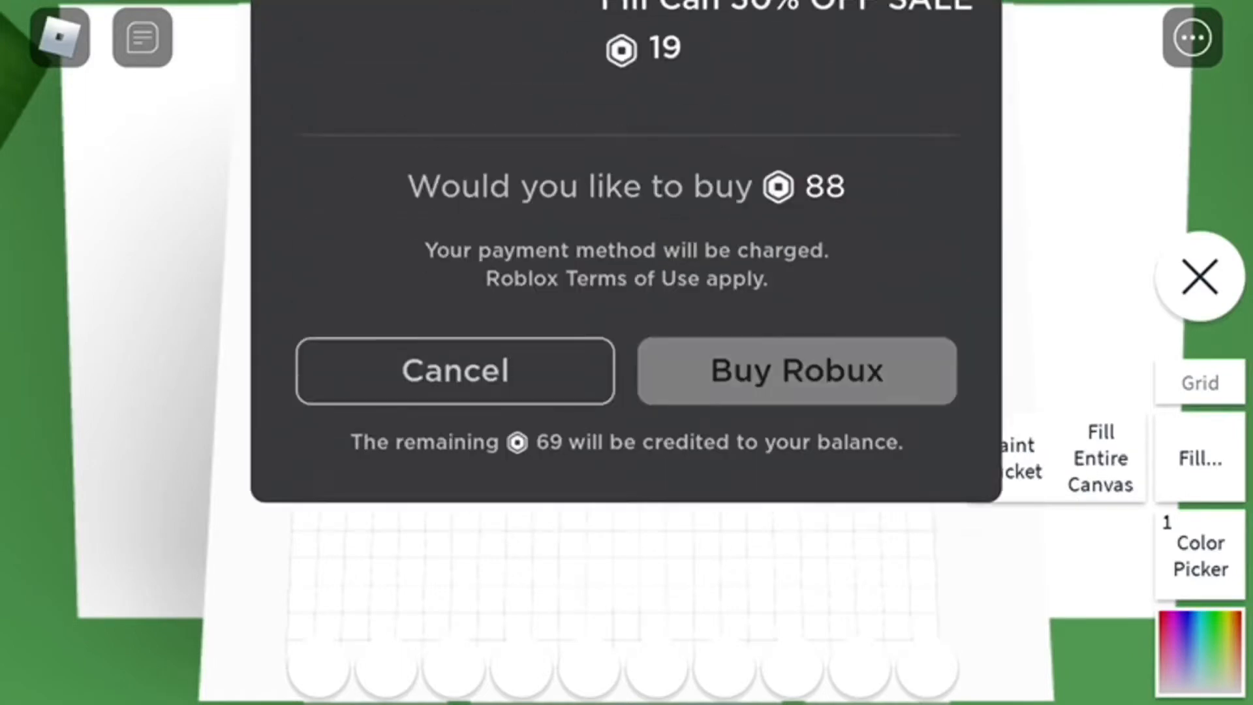
left_click(454, 370)
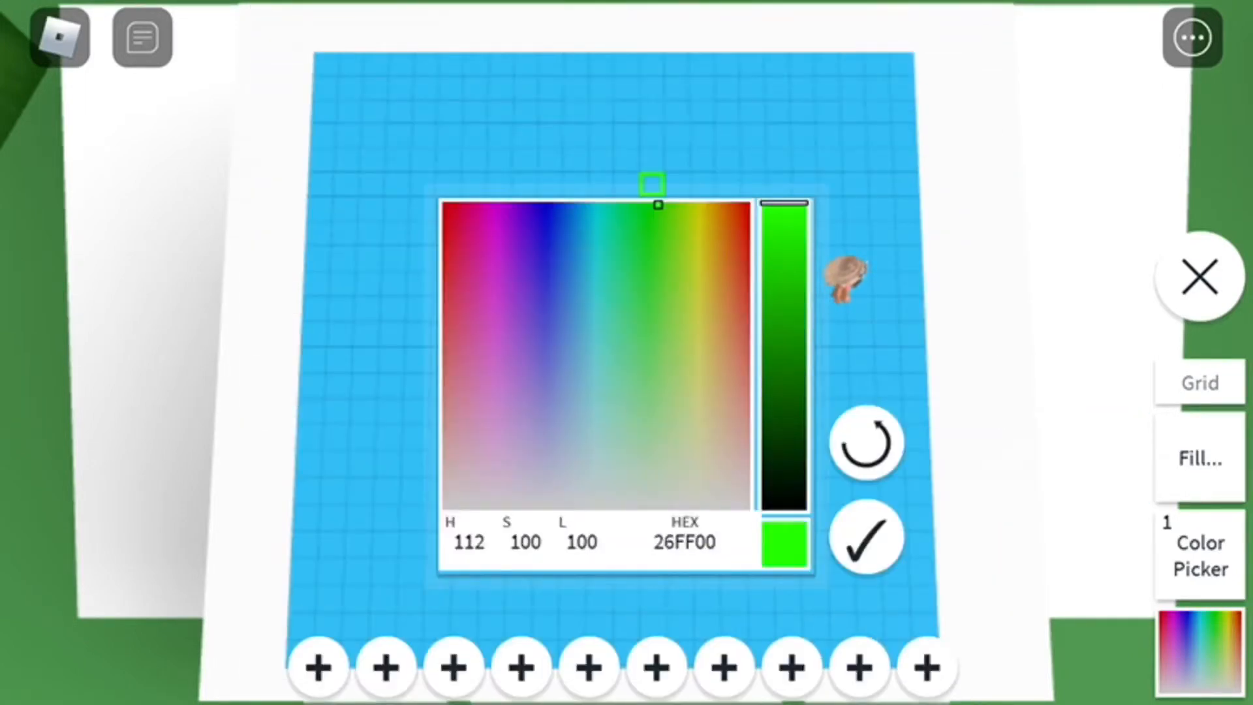
Paint green ground rows, a large white figure over the blue, then pick pink for accents
left_click(865, 535)
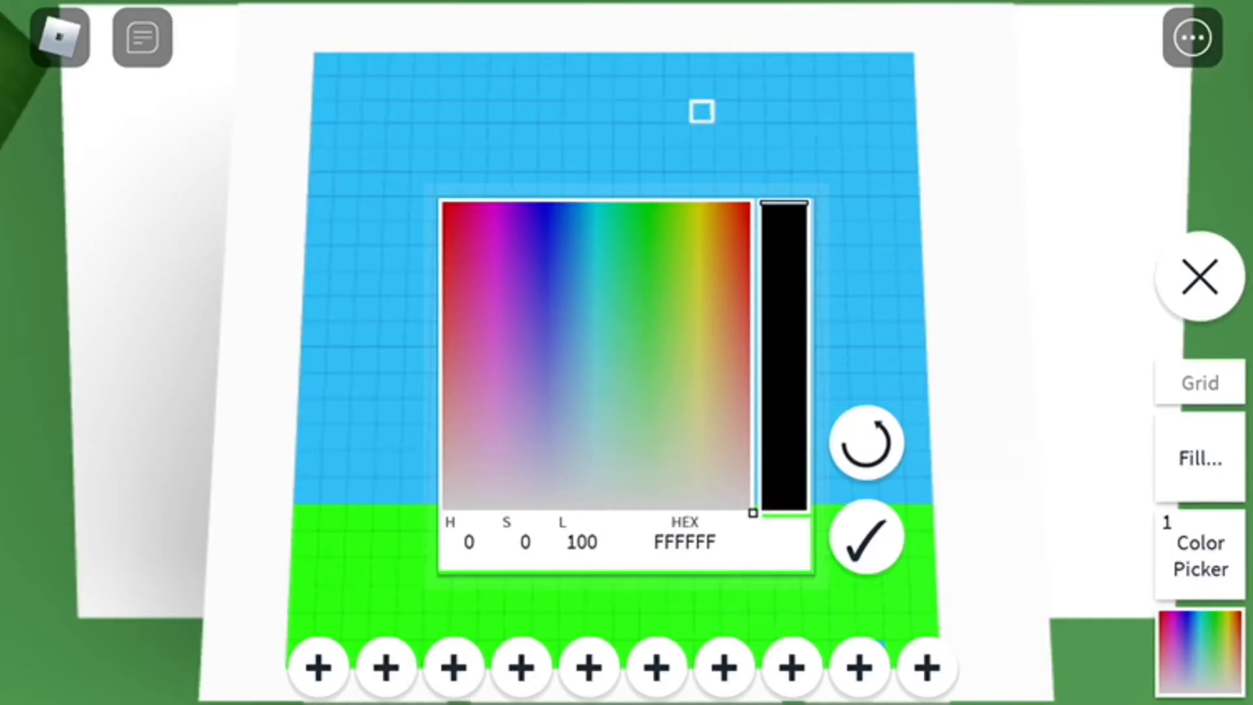
left_click(865, 536)
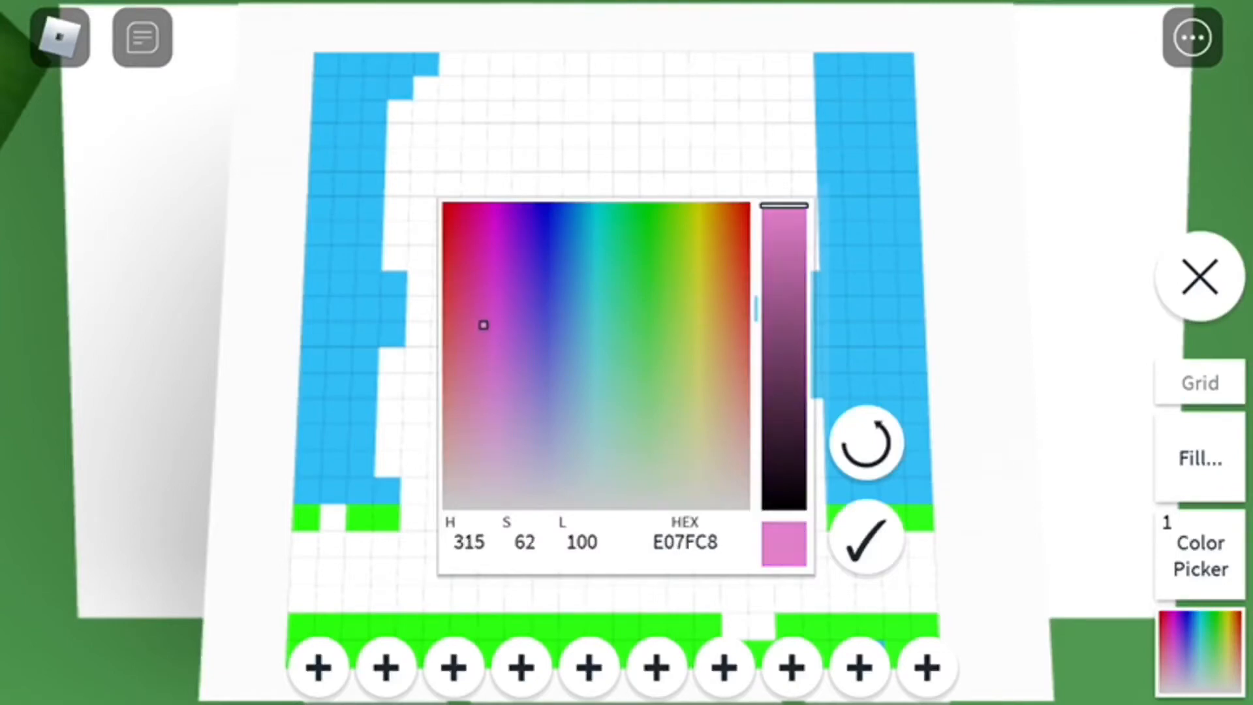
left_click(867, 535)
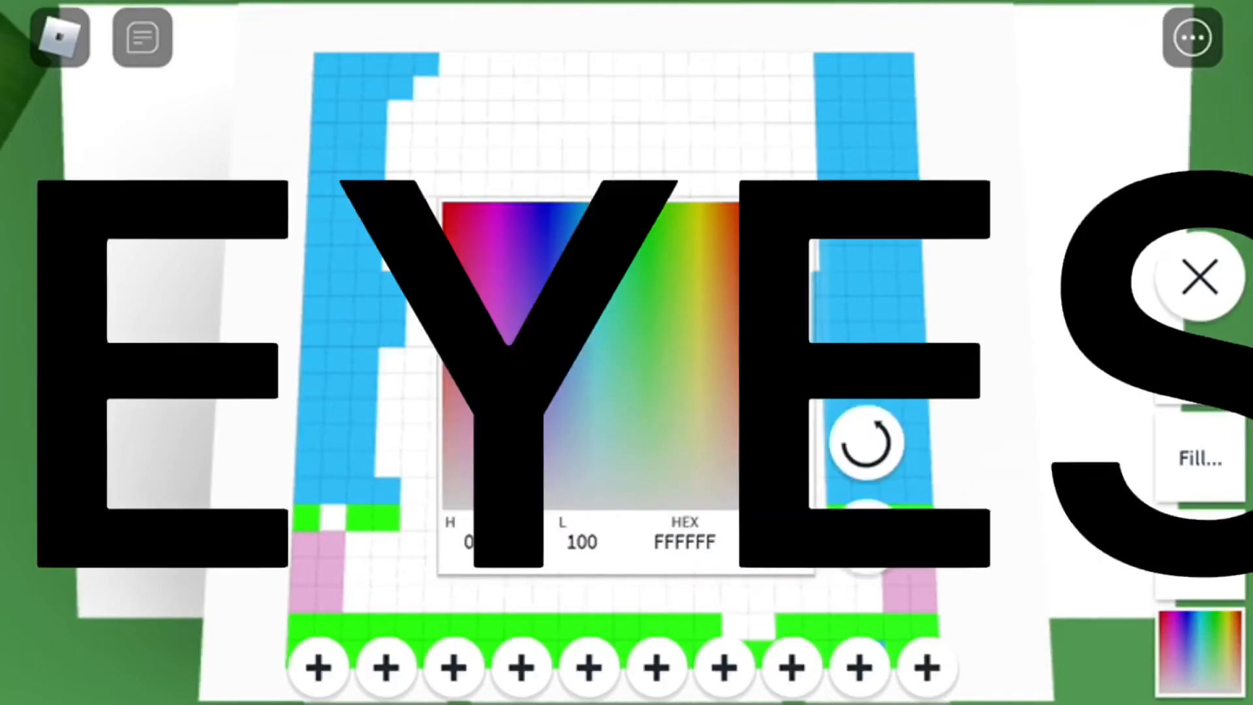
Paint pink lower side patches and two black square eyes, then pick light blue
left_click(1199, 277)
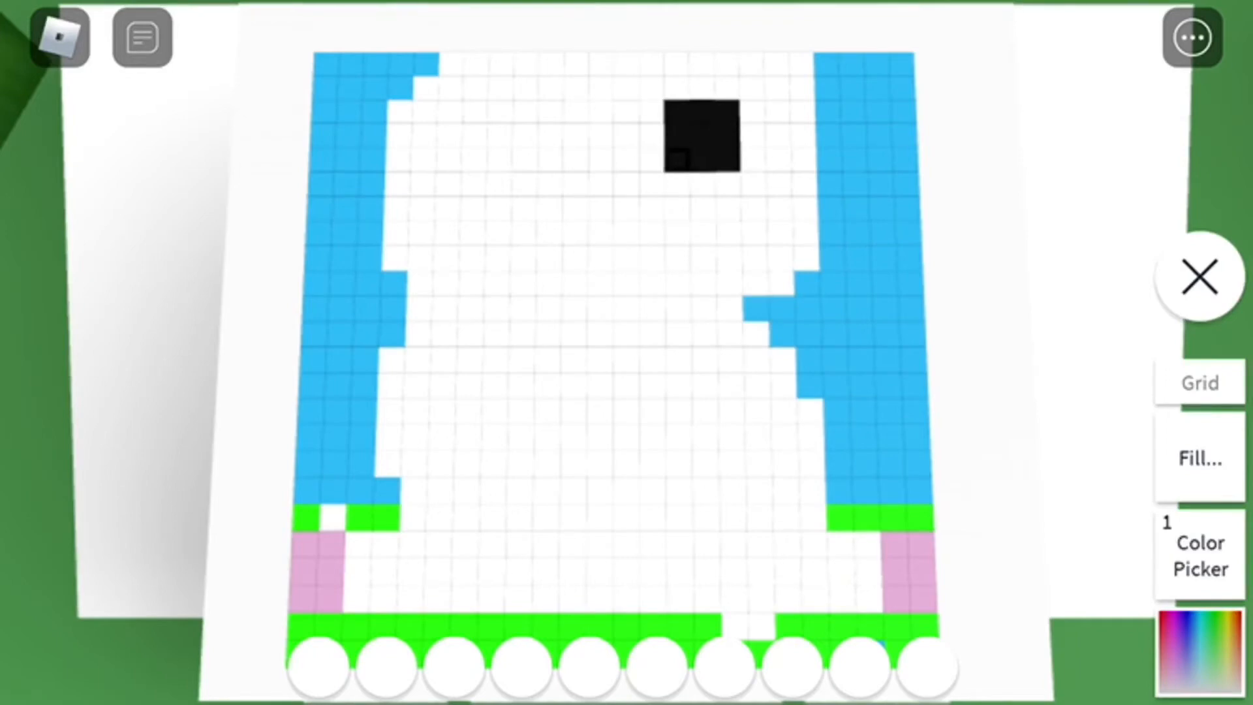
left_click(574, 112)
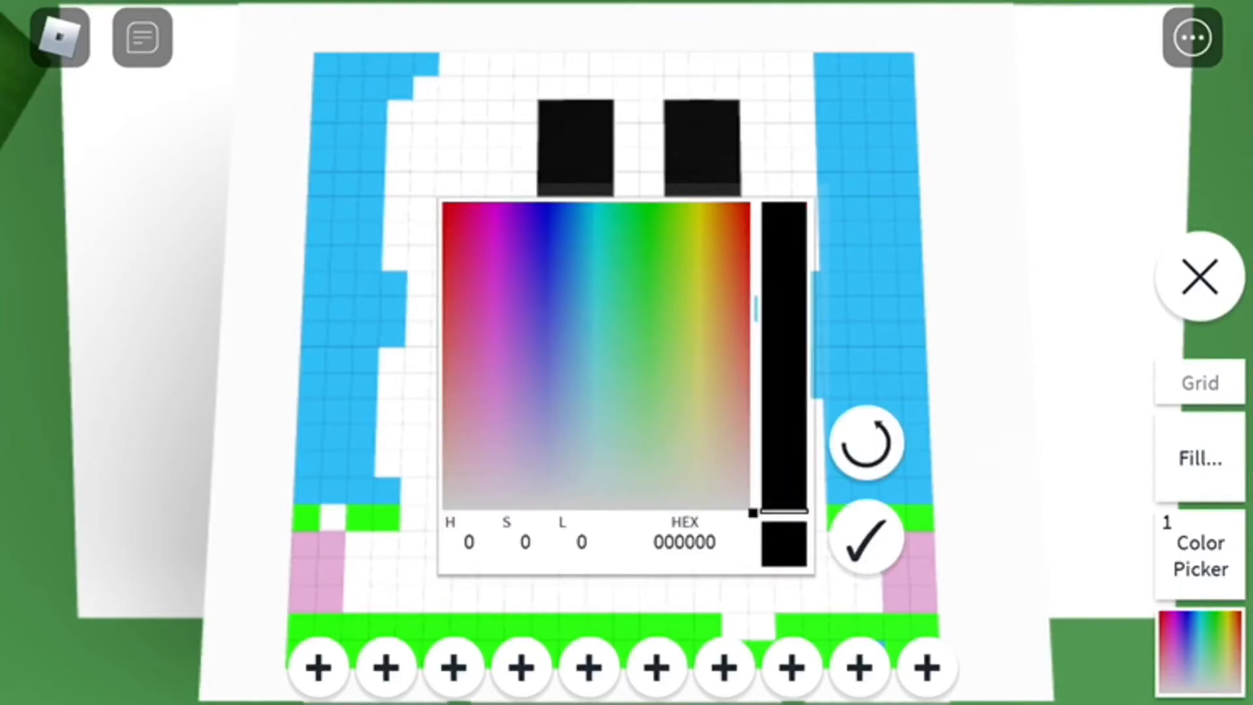
left_click(589, 252)
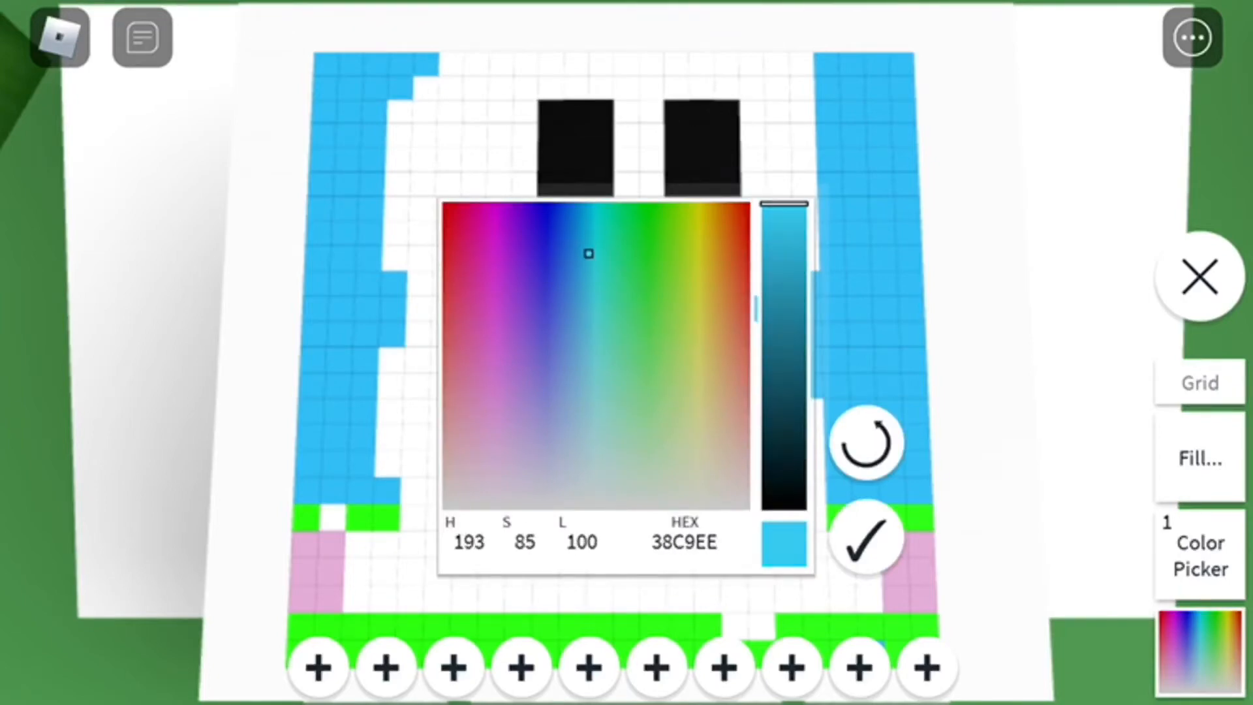
Add sky-blue eye highlights, pink side streaks and nose, blue corners and a black frowning mouth
left_click(865, 536)
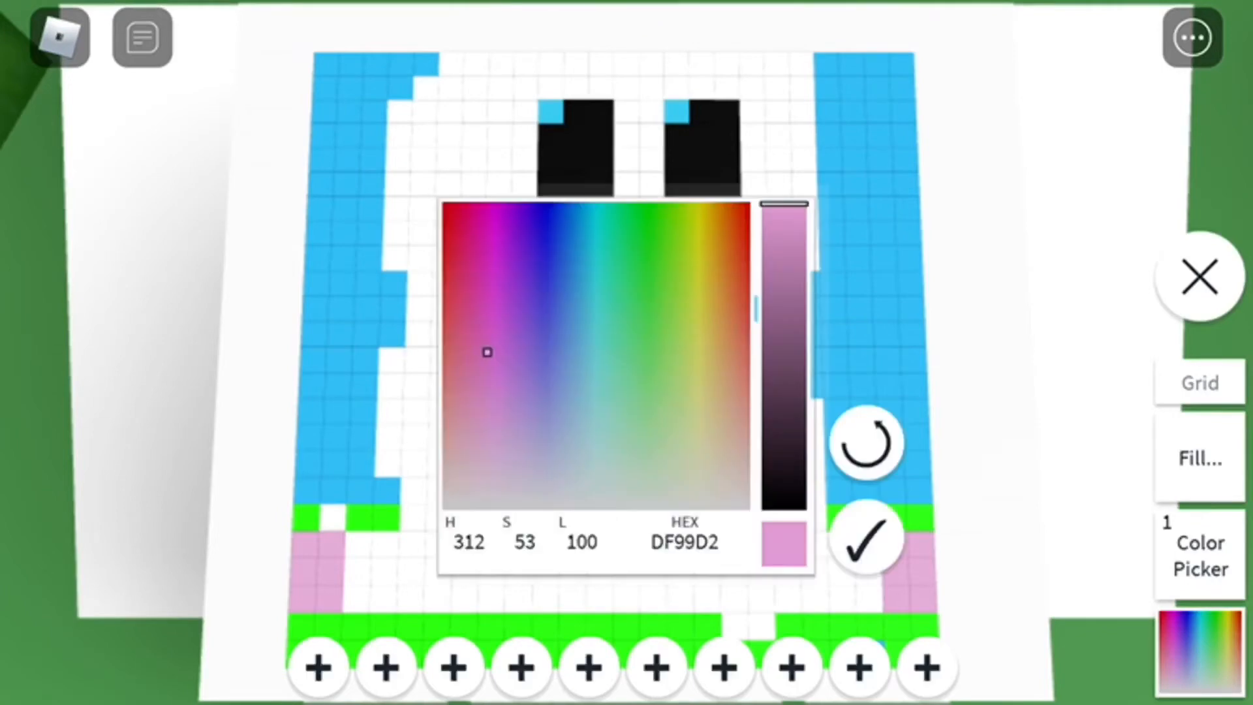
left_click(865, 535)
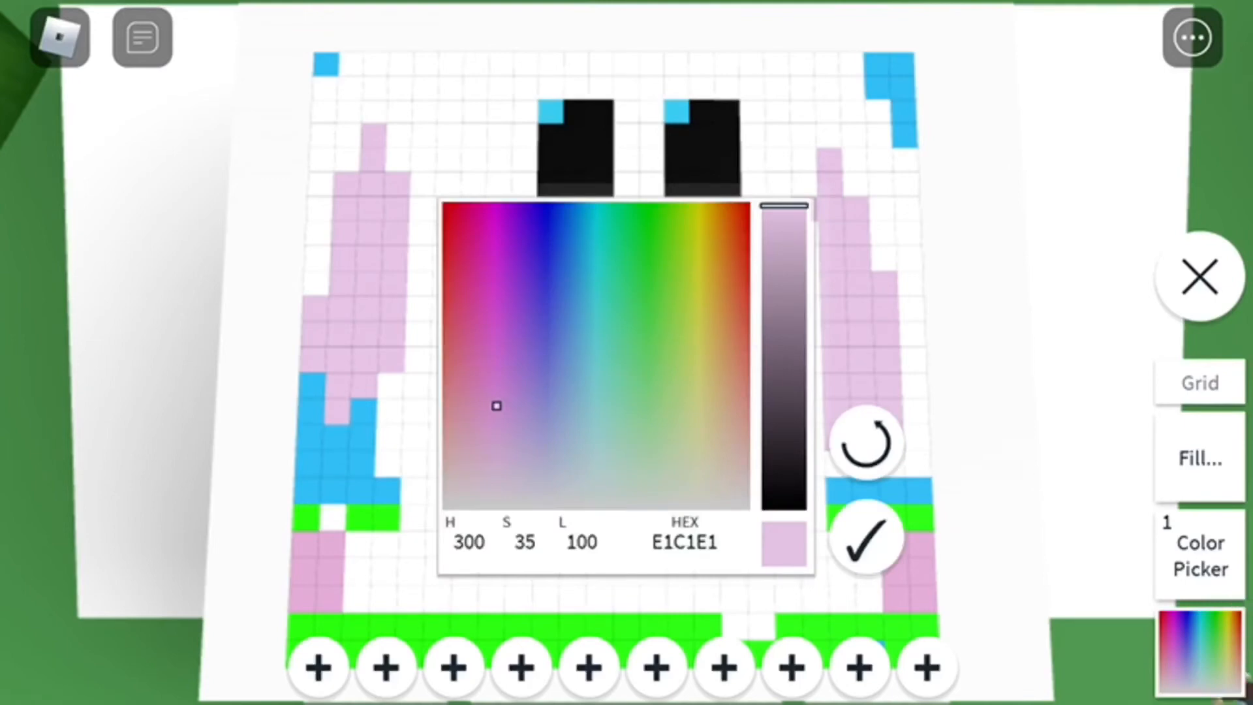
left_click(865, 537)
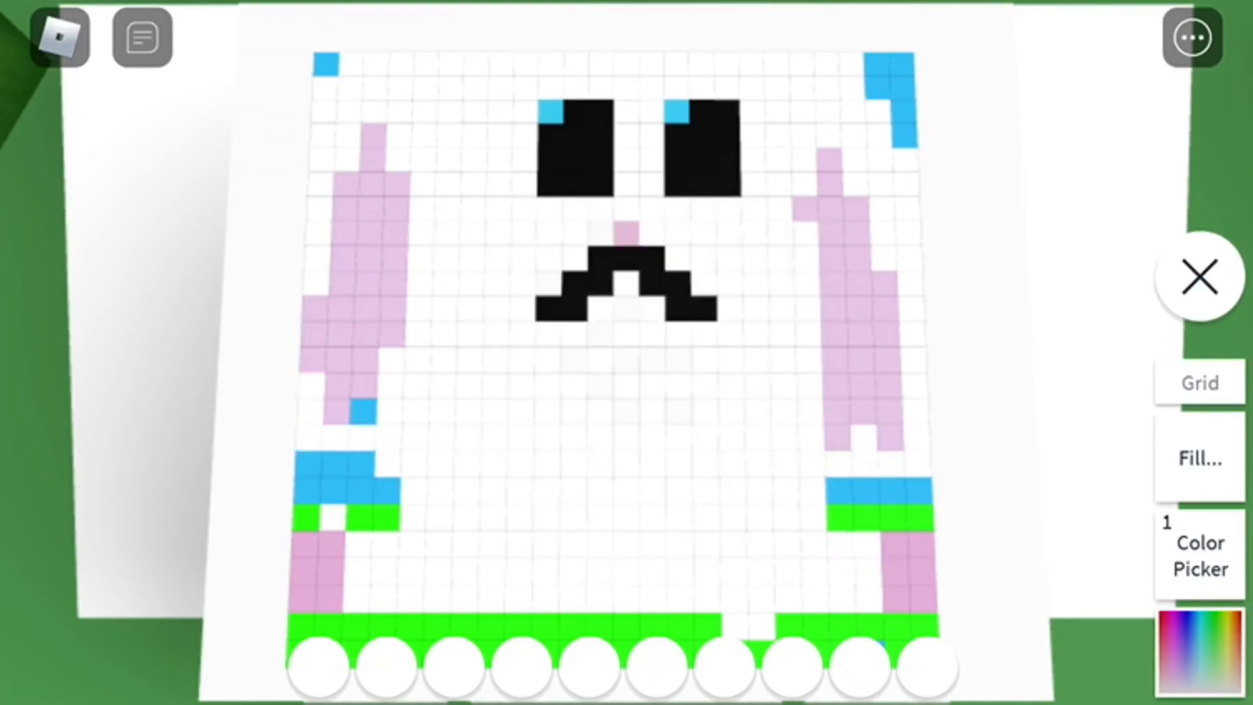
Paint a pink band across the top rows and draw black U and L shapes under the mouth
left_click(351, 411)
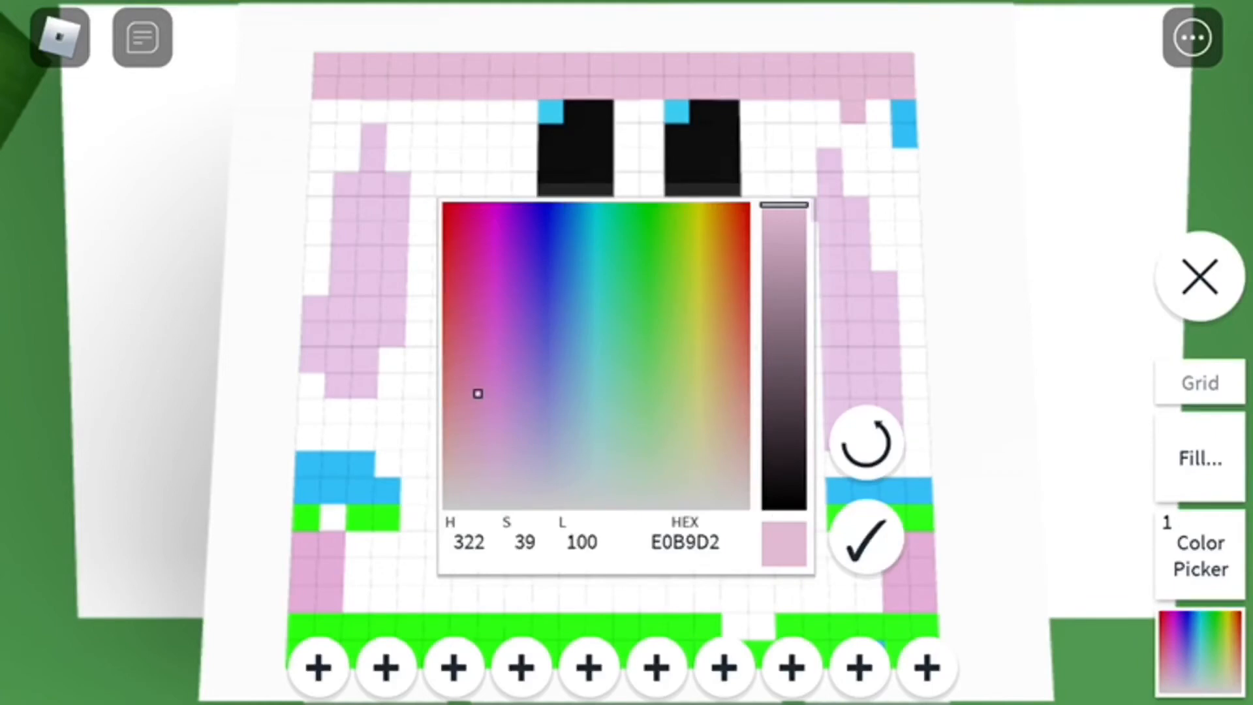
left_click(866, 536)
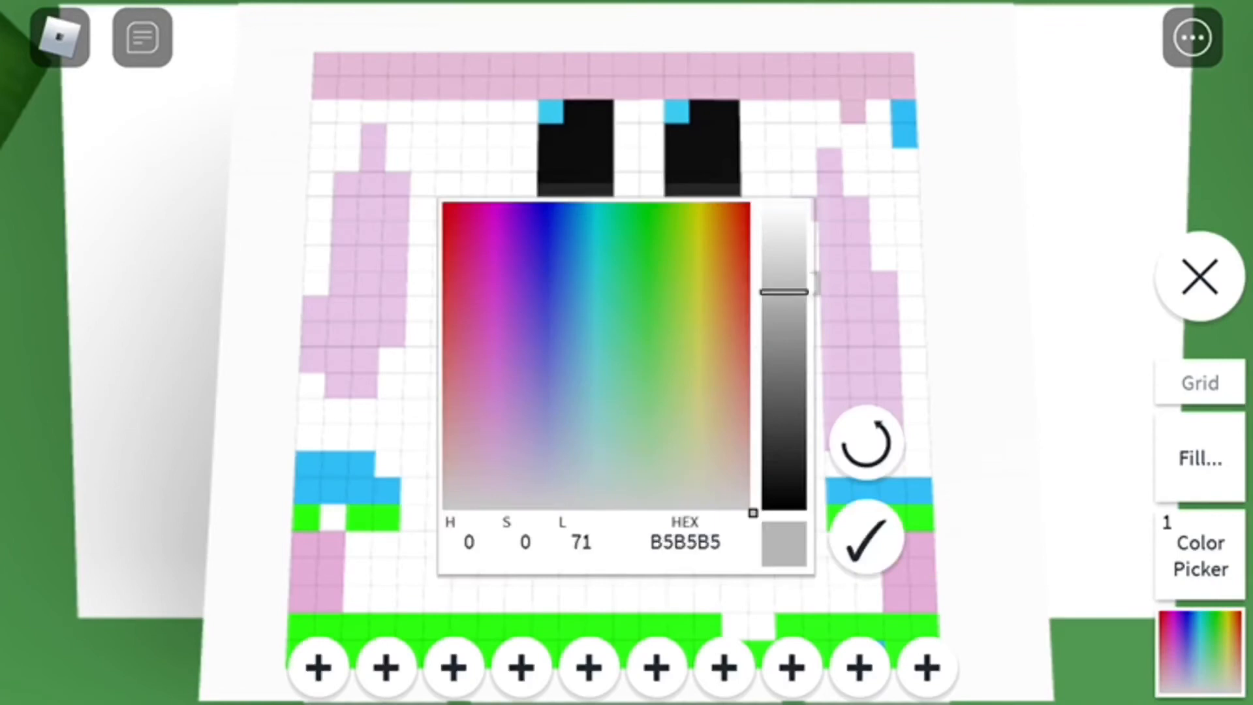
left_click(865, 536)
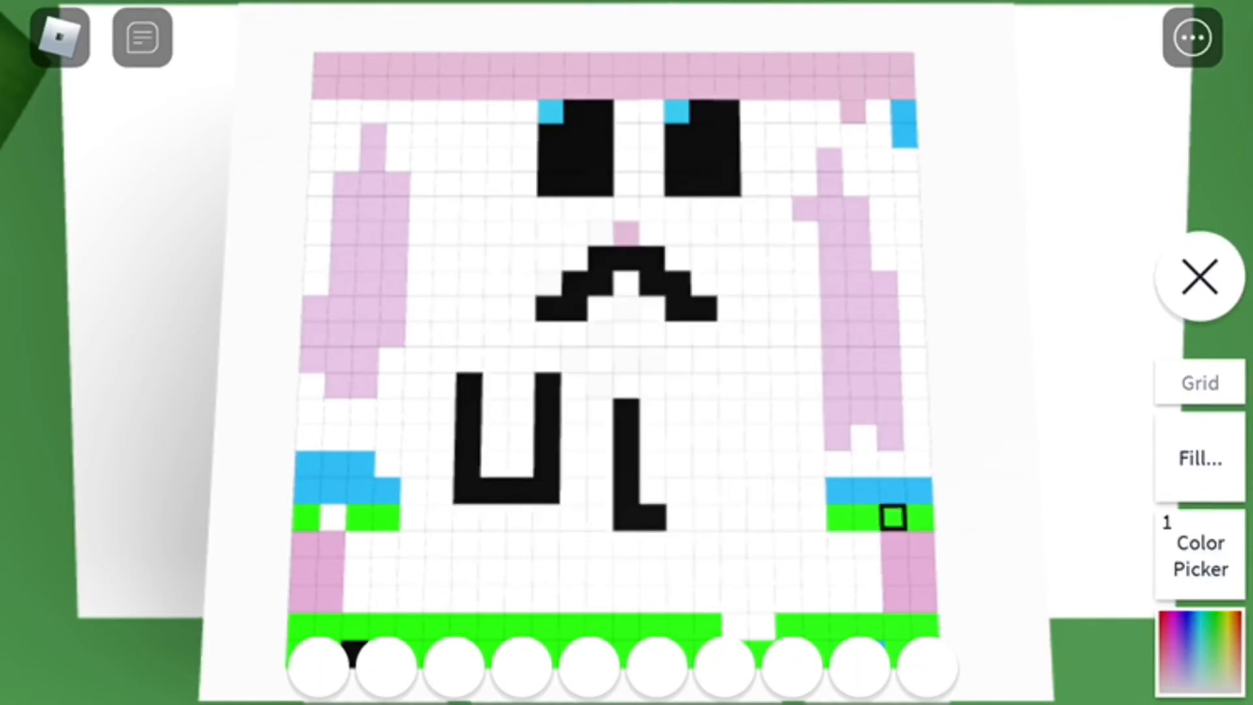
Redraw the letters as L and U, pick pink, and exit the canvas to the game world
left_click(678, 455)
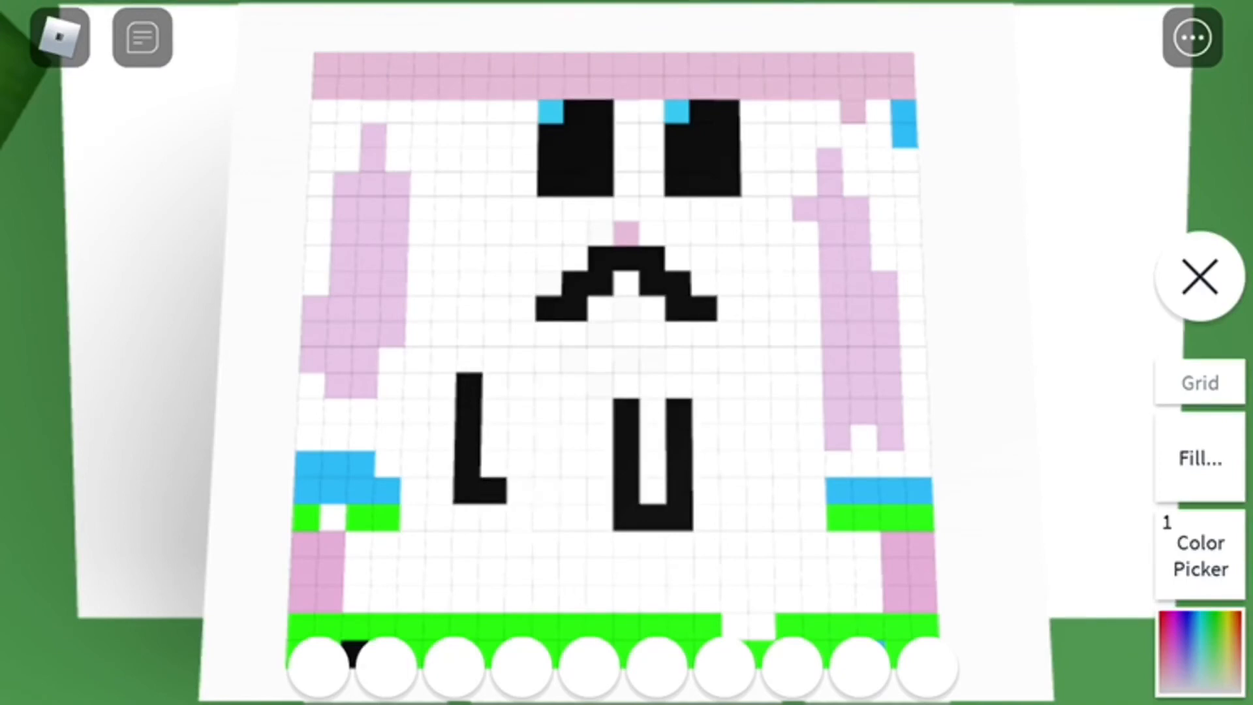
left_click(475, 391)
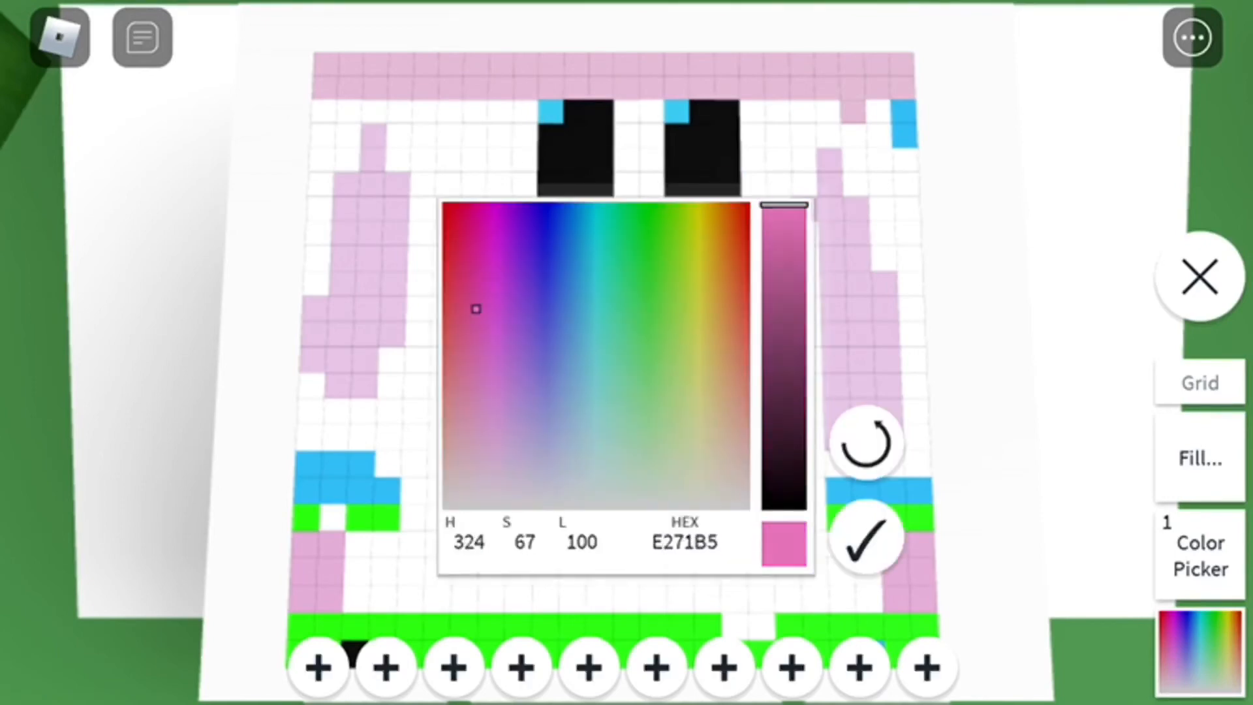
left_click(865, 535)
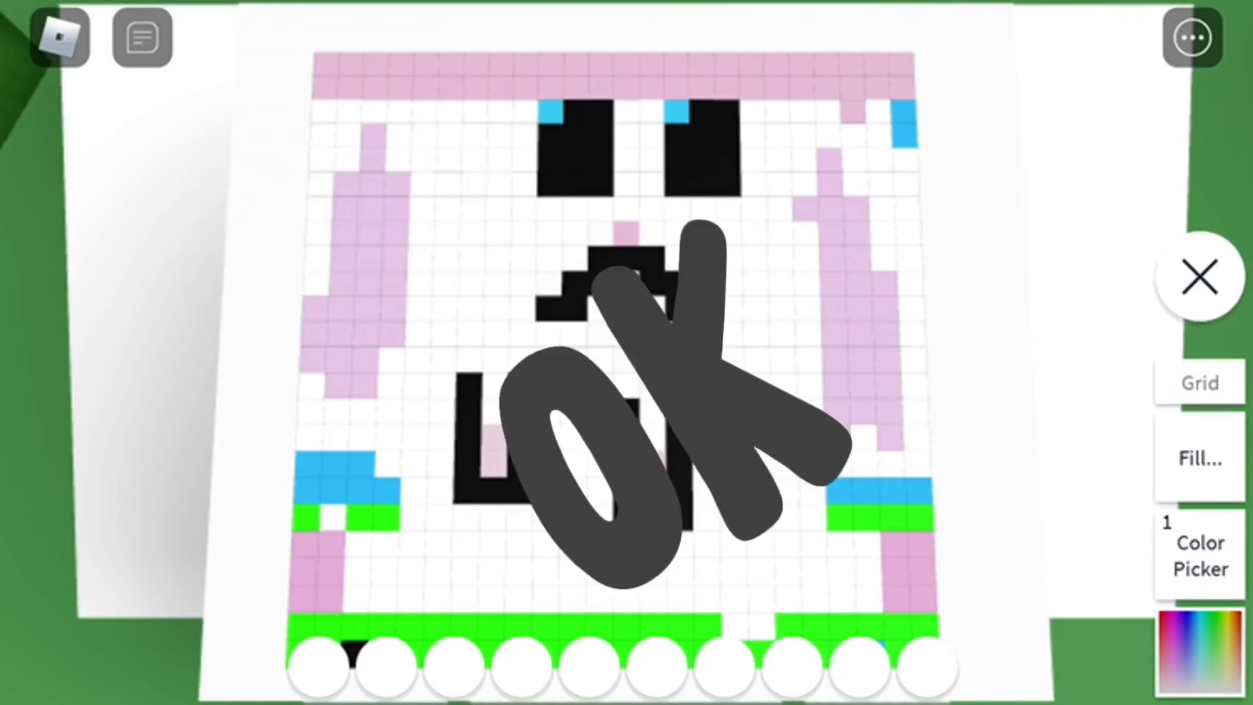
left_click(1200, 275)
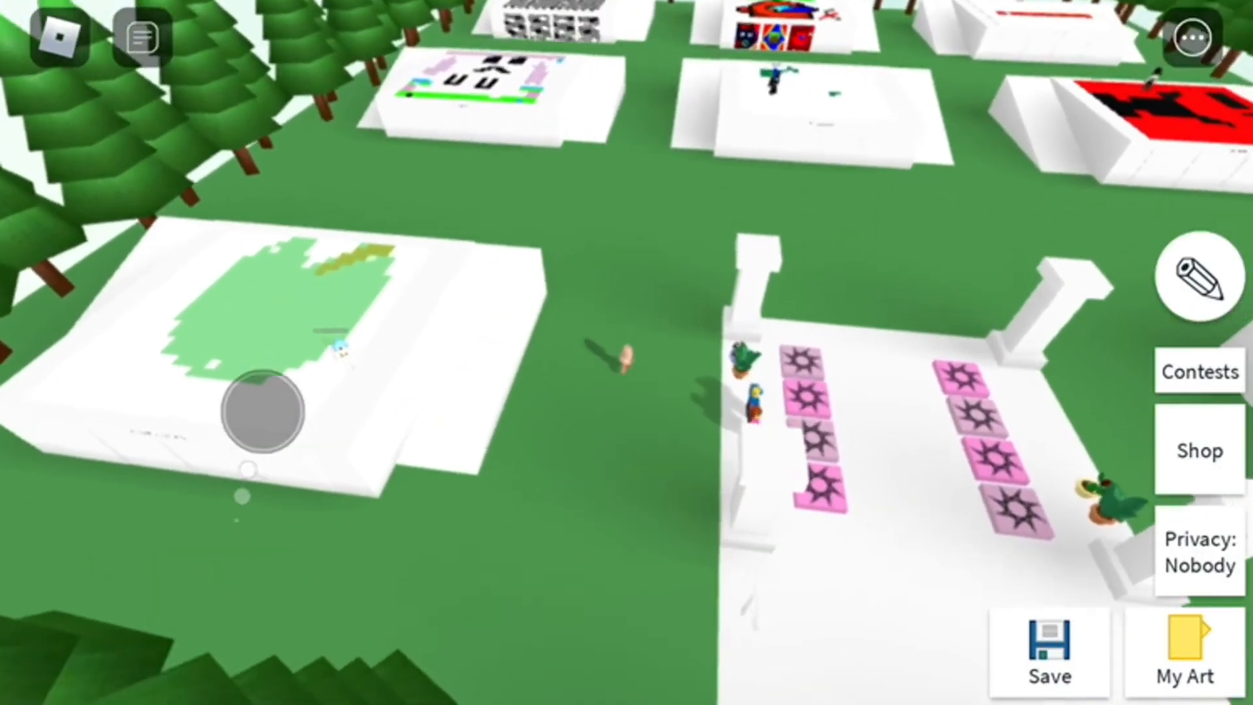
Reopen the board, add dark pink lines around the letters, exit, and open My Art
left_click(1191, 276)
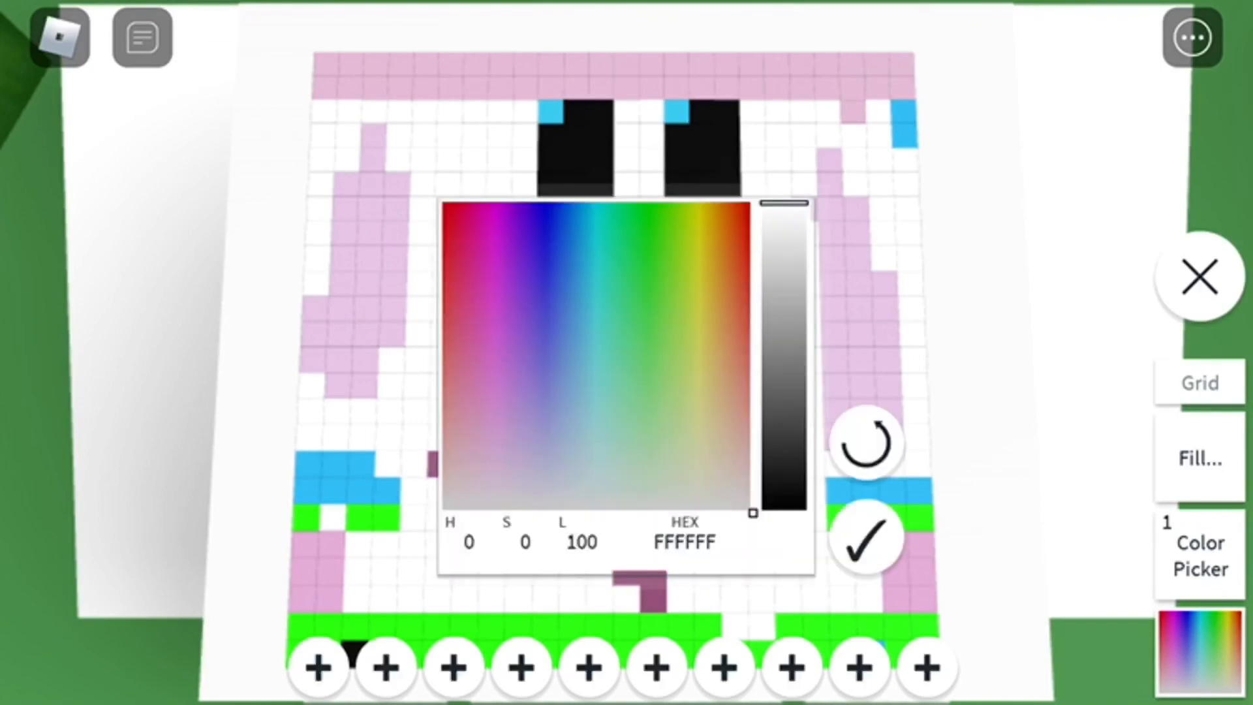
left_click(863, 535)
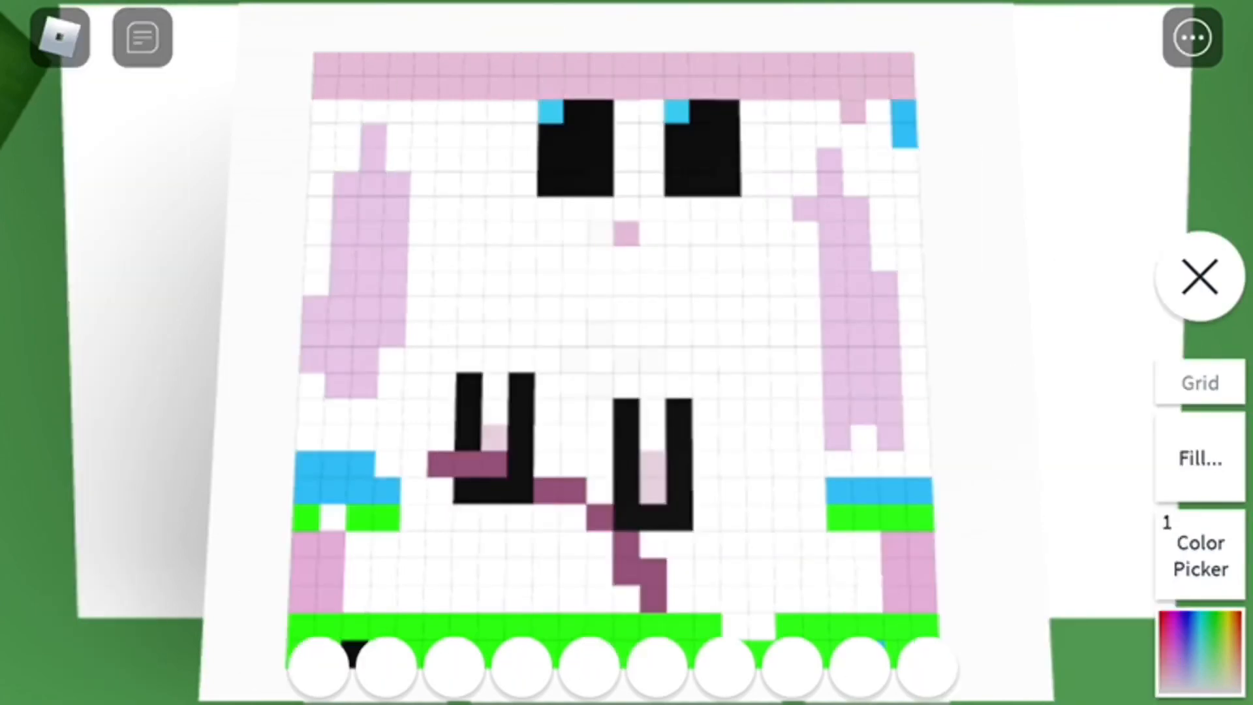
left_click(1198, 276)
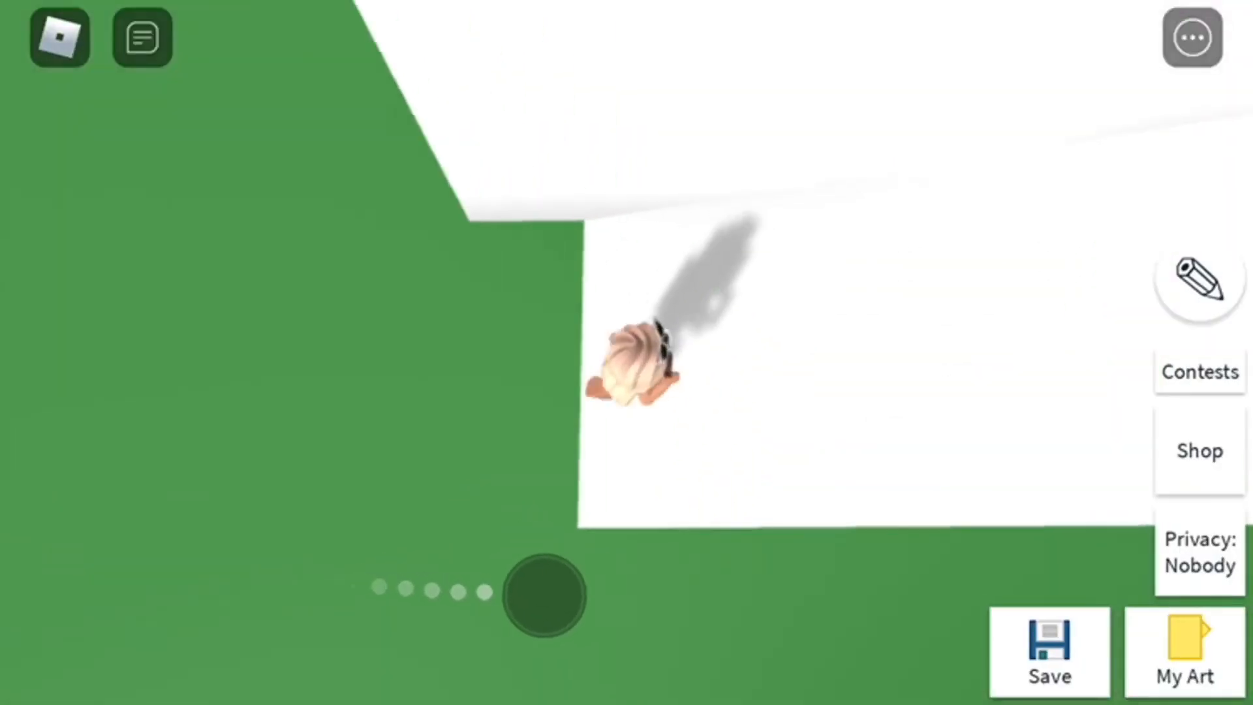
left_click(1184, 652)
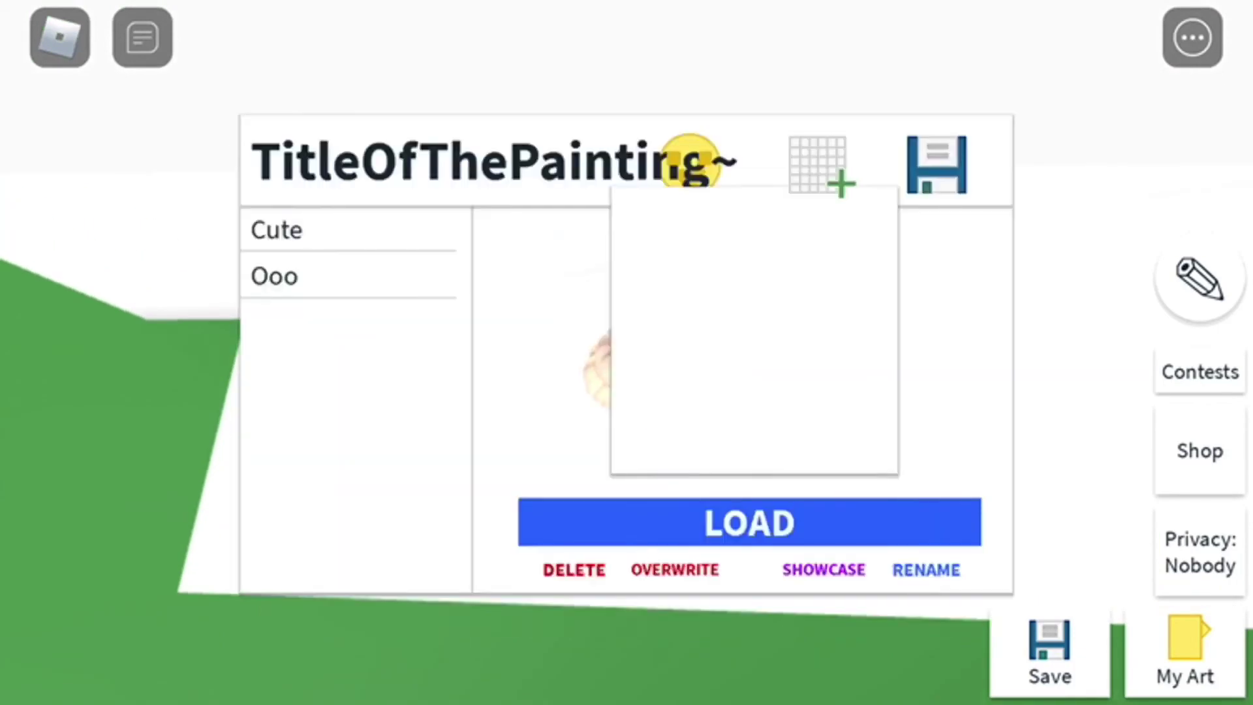